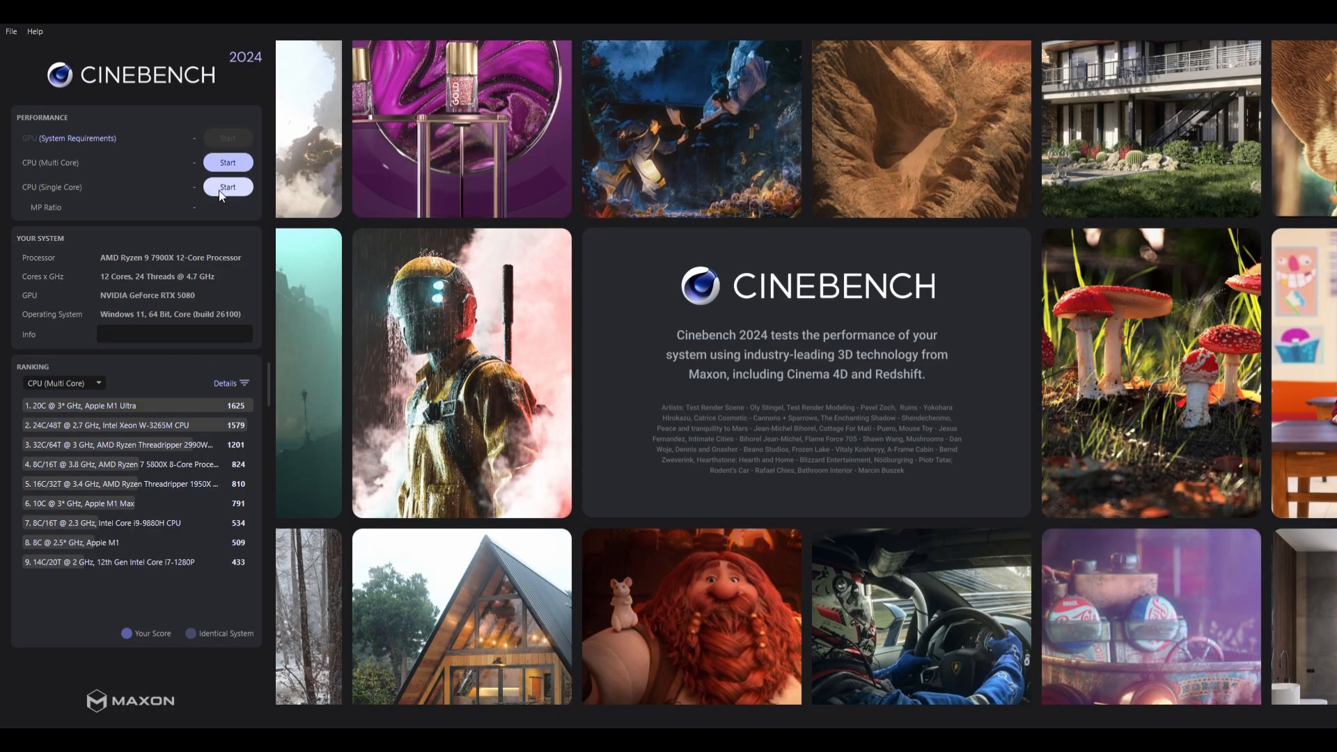
Step: Run the Cinebench single-core CPU test to its 114-point result
click(228, 187)
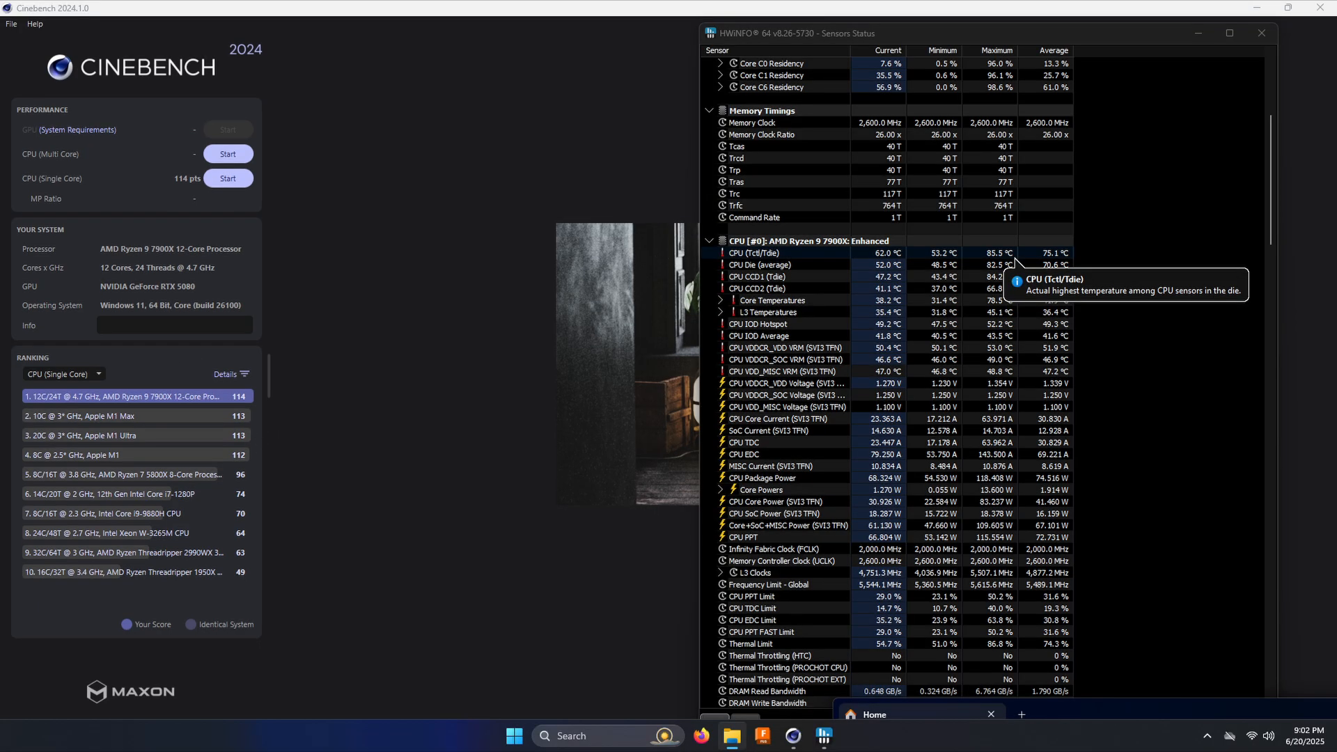
click(1261, 32)
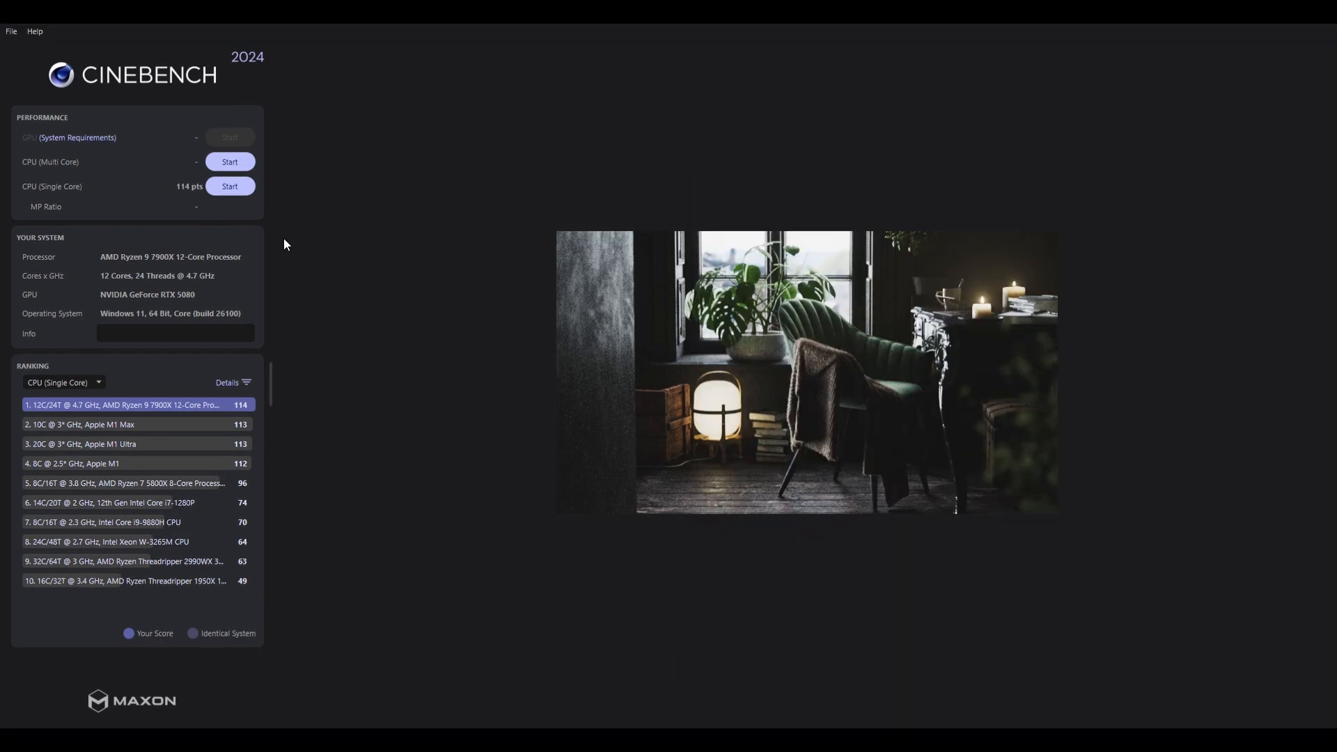
Step: Run the multi-core CPU test, scoring 1534 points with a 13.43x MP ratio
click(230, 162)
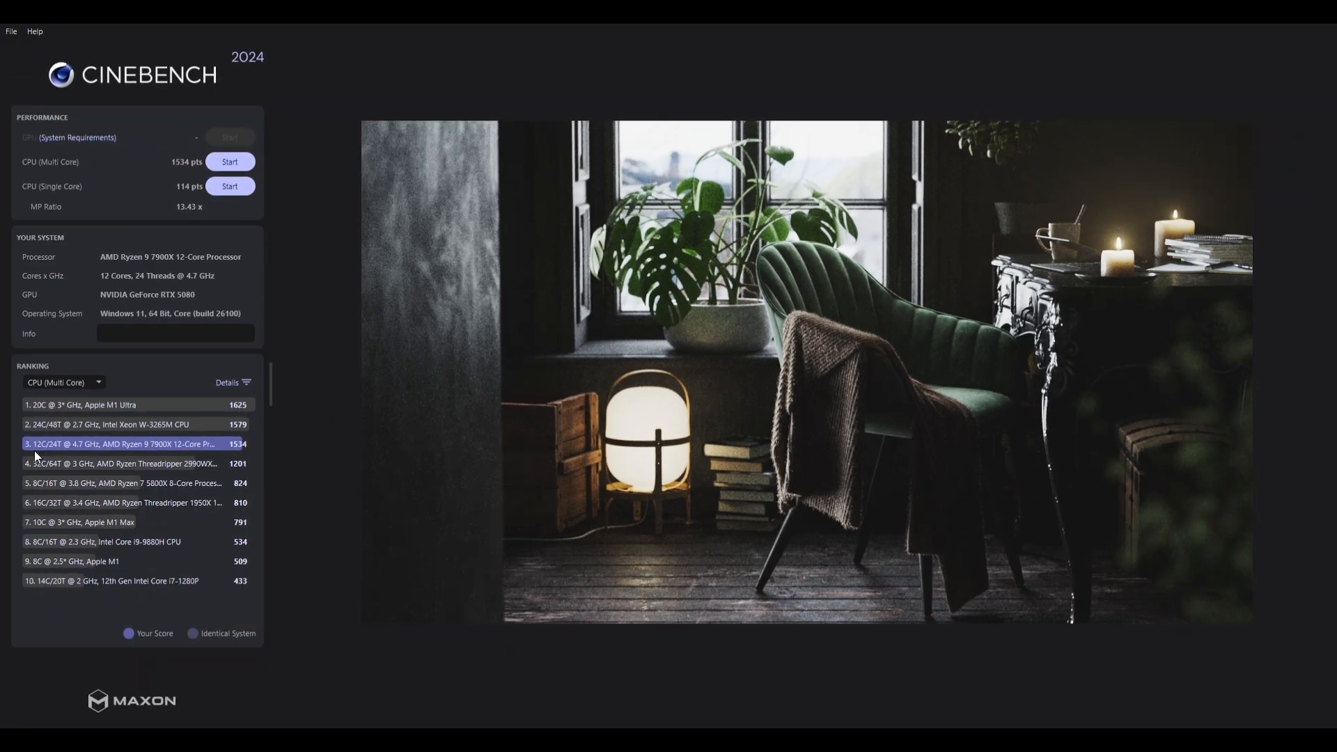
mouse_move(87, 434)
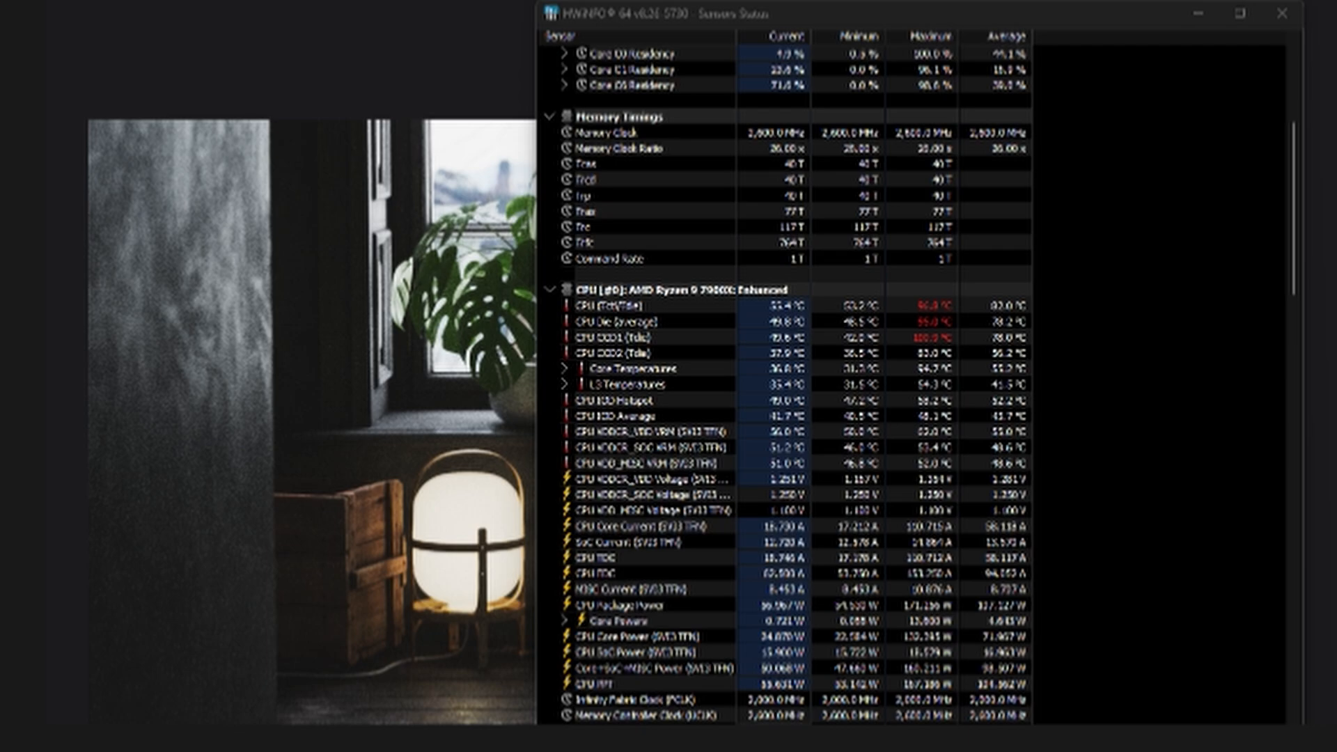
Step: Start rendering Studio PC Timeline 1 as job 11 from the Deliver page
click(915, 725)
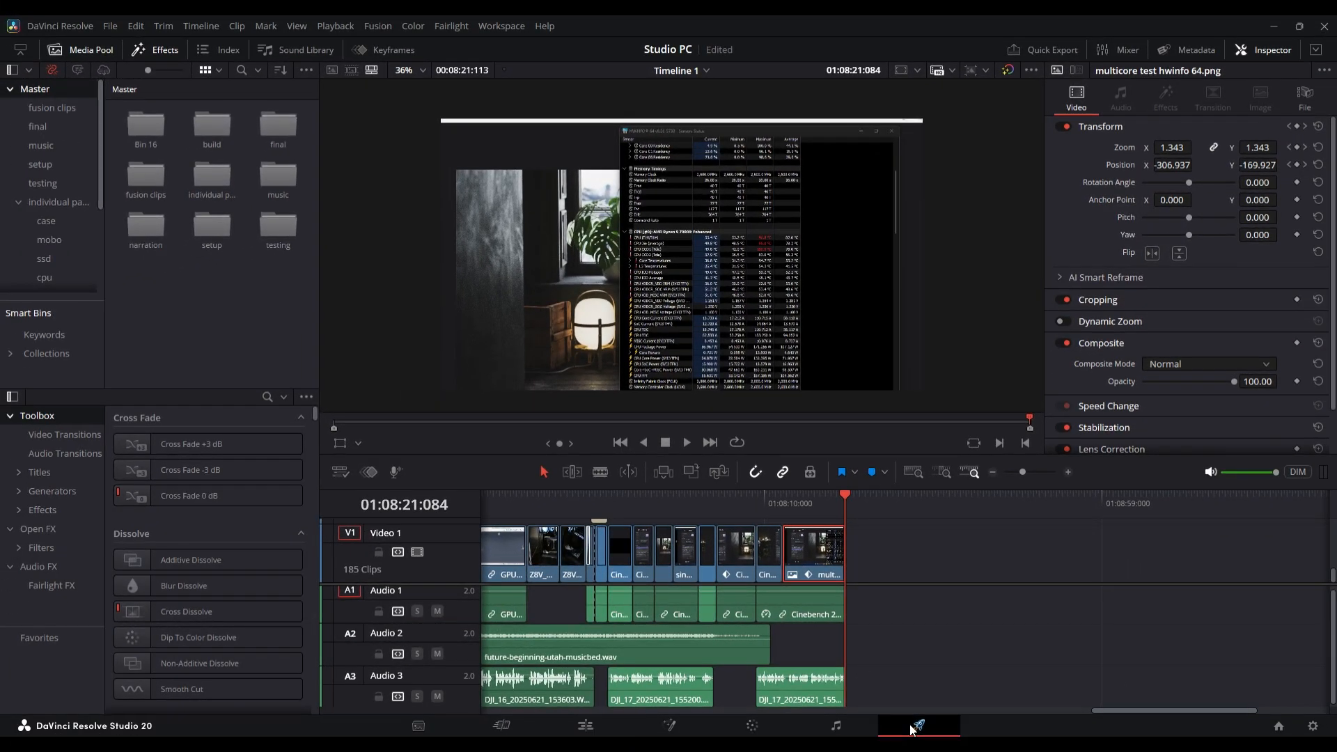
click(917, 727)
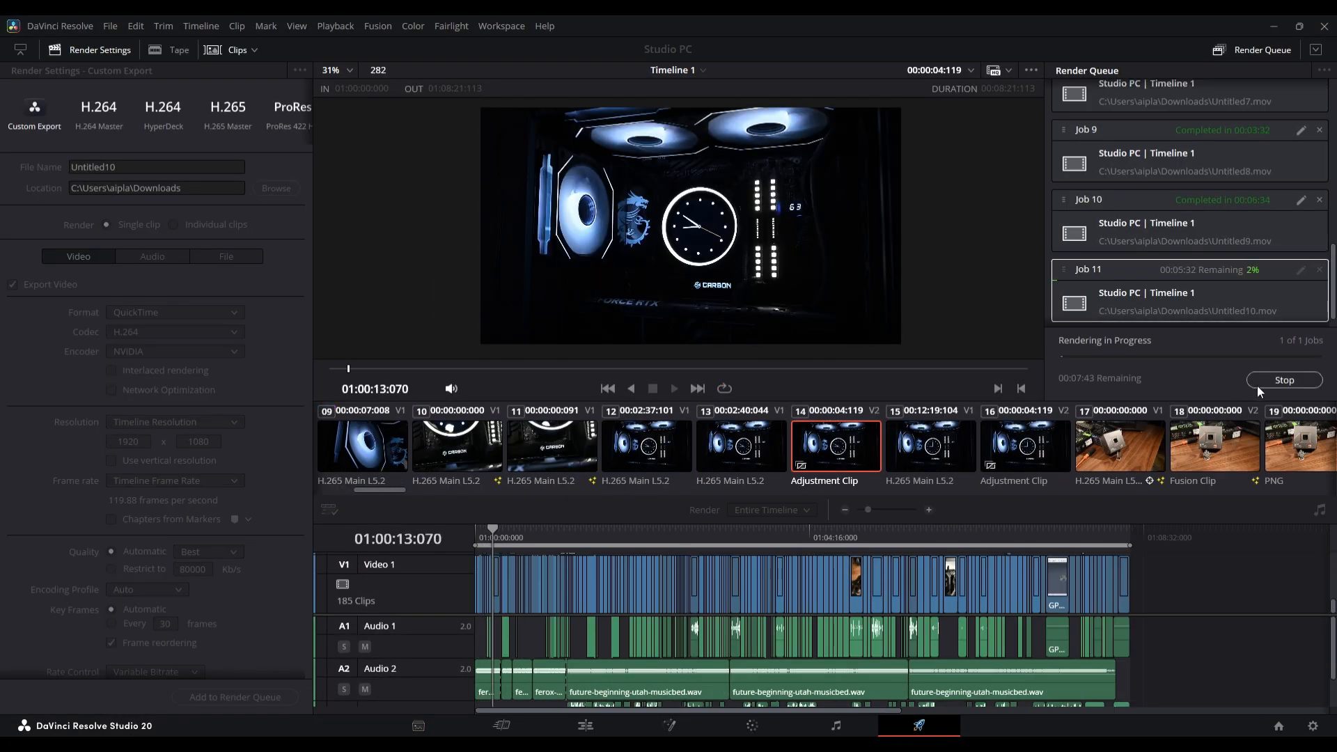